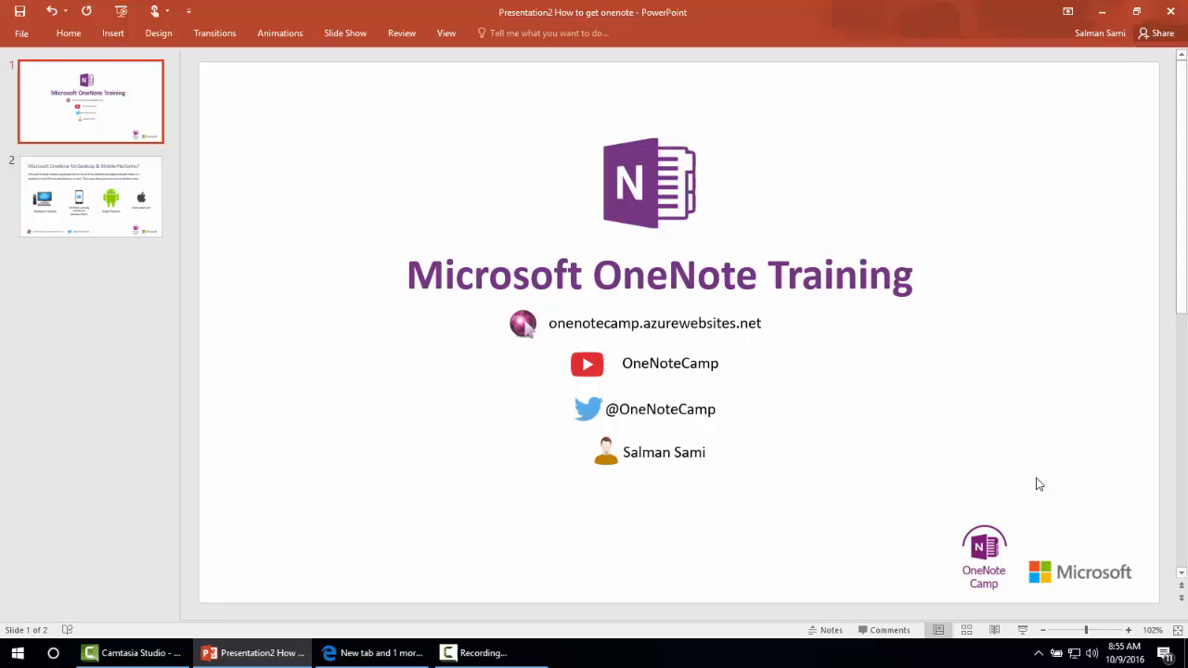
Step: Display slide 2, covering OneNote on desktop, Windows Phone, Android and iTunes
{"action": "left_click", "coordinate": [89, 197]}
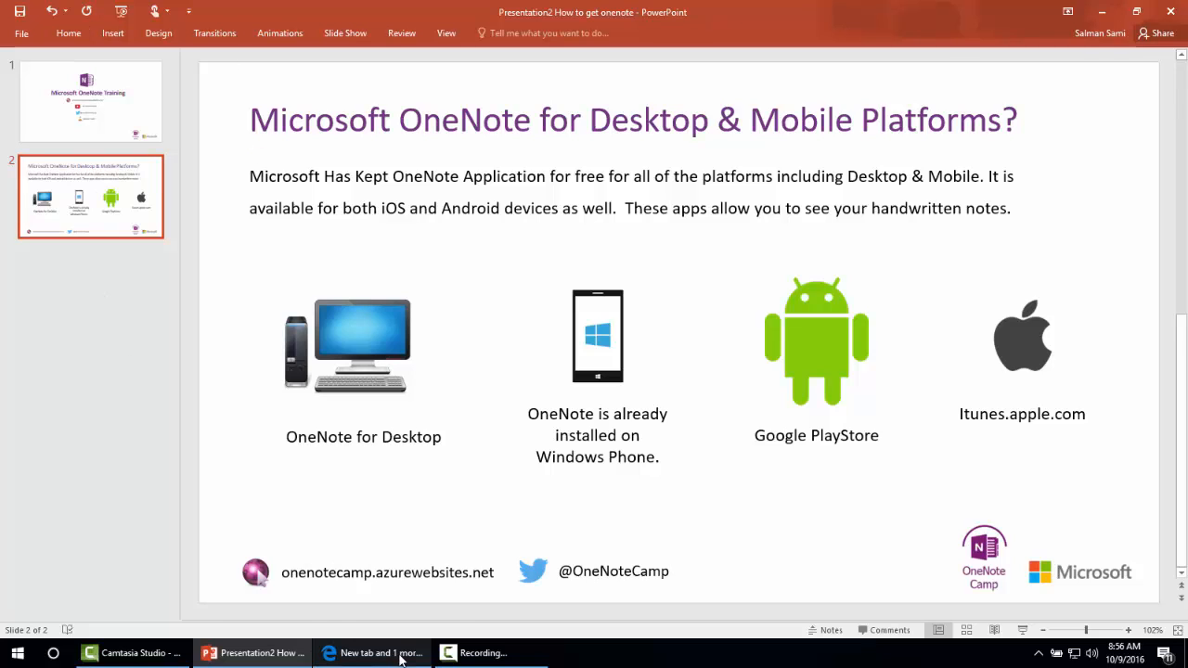
{"action": "mouse_move", "coordinate": [375, 654]}
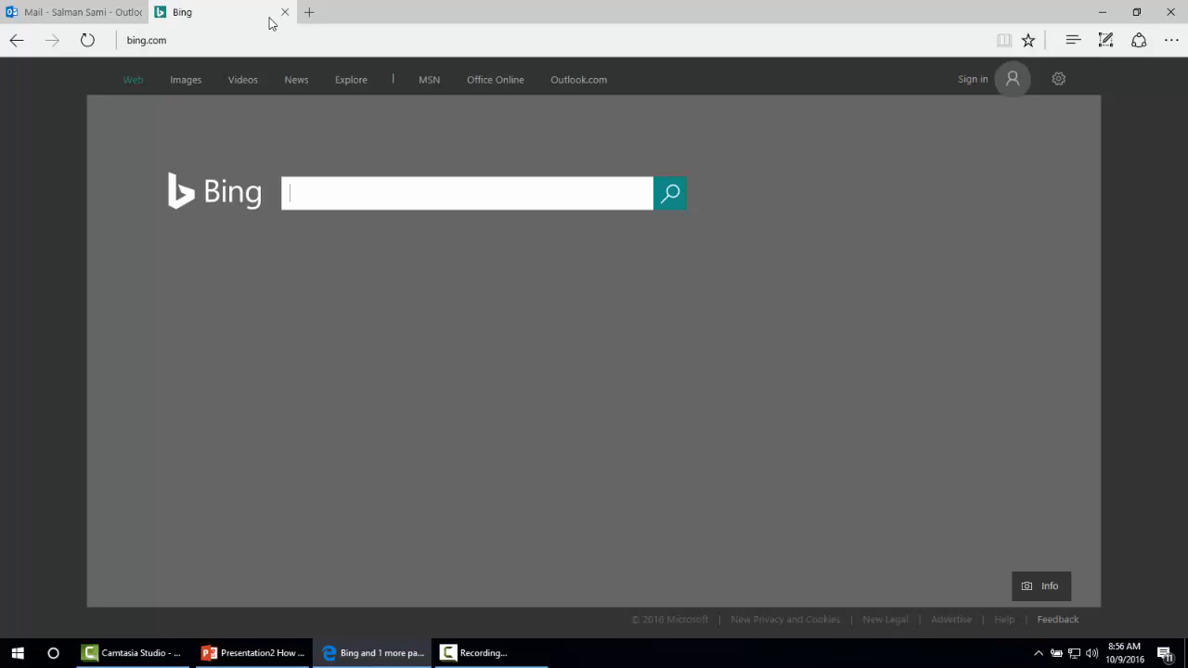
Step: Search Bing for 'Download Microsoft OneNote' and choose the 'Download OneNote - Microsoft OneNote' result
{"action": "type", "text": "Download"}
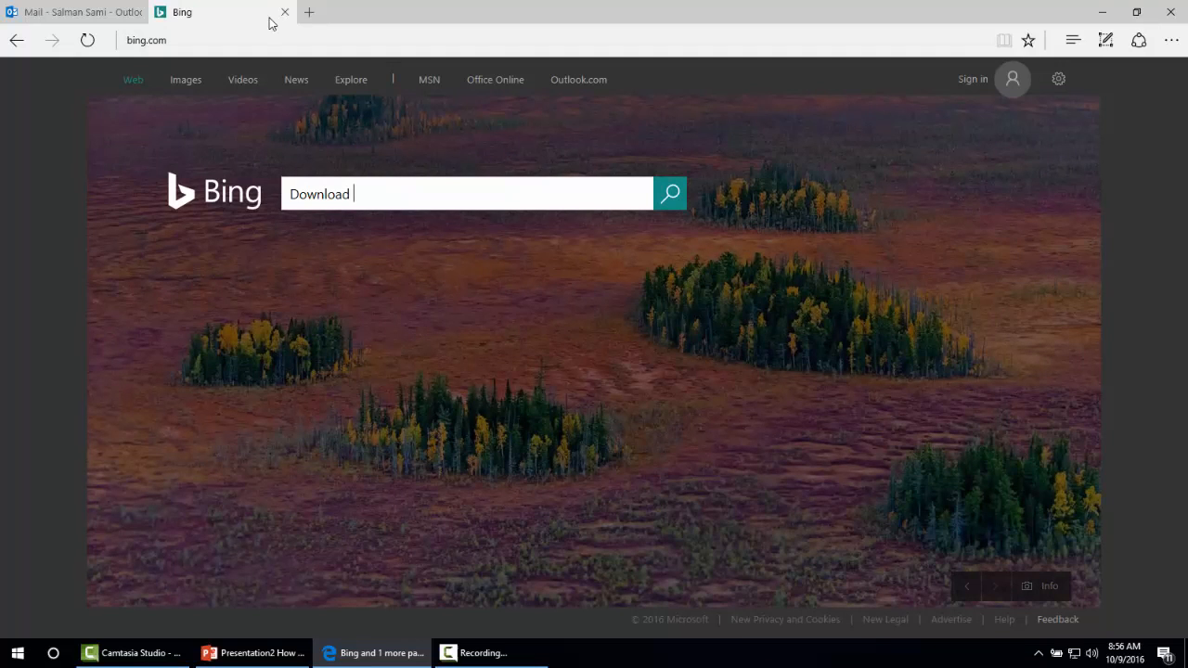
{"action": "type", "text": "Microsoft OneNote"}
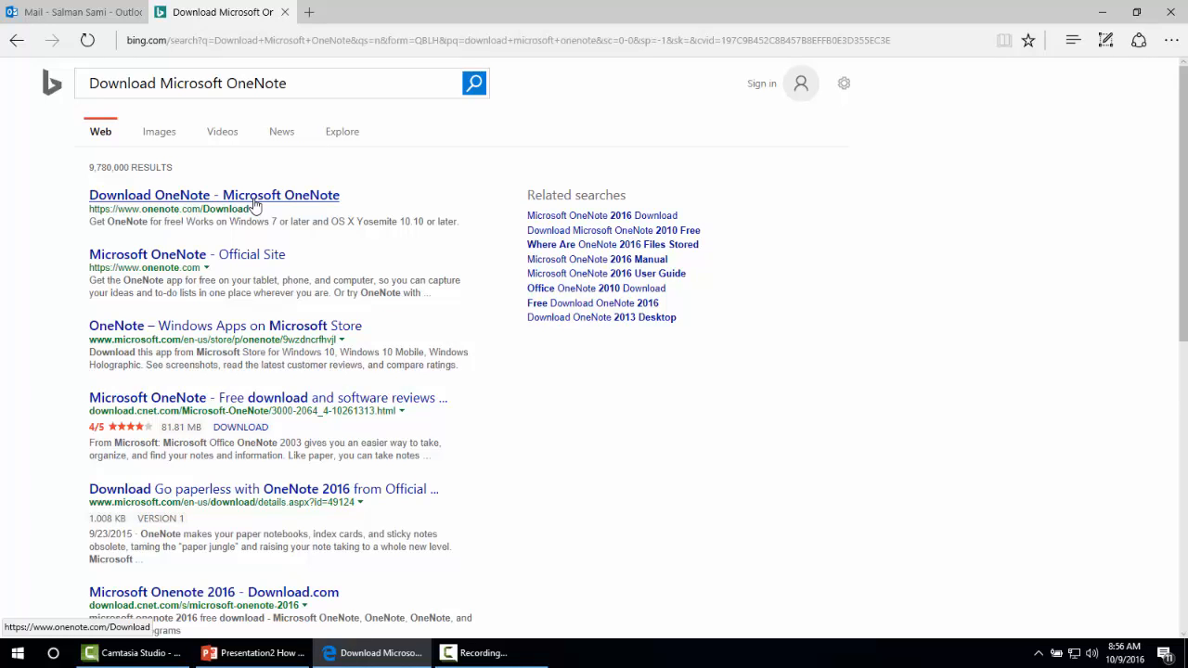
{"action": "mouse_move", "coordinate": [256, 210]}
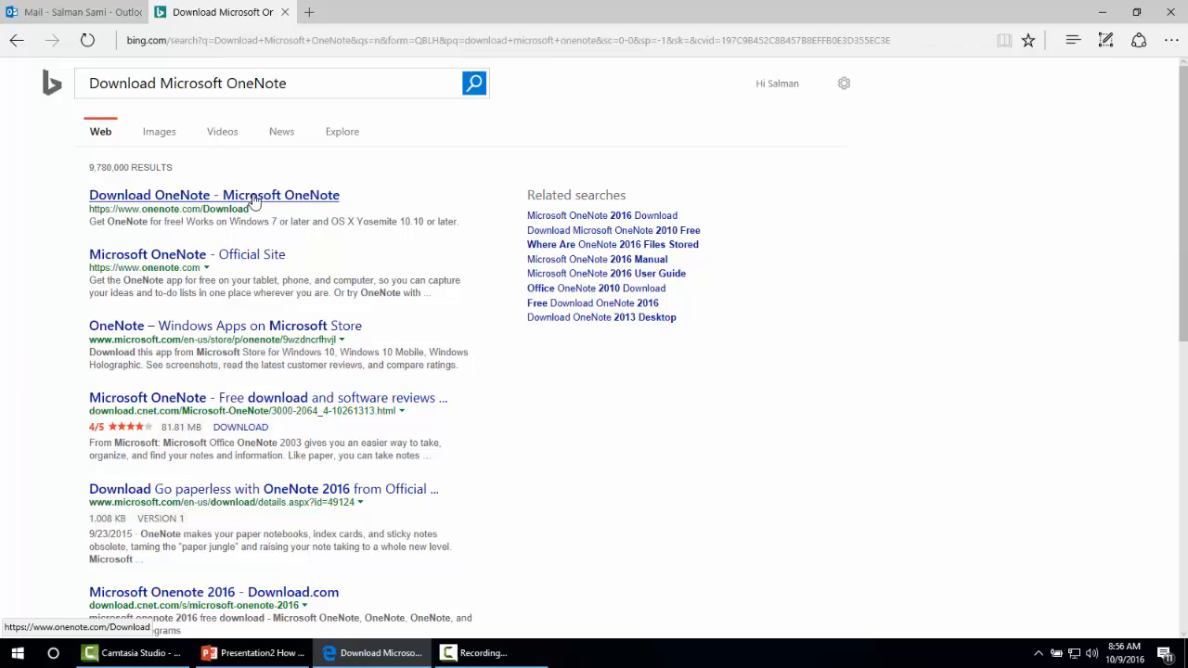
{"action": "left_click", "coordinate": [215, 195]}
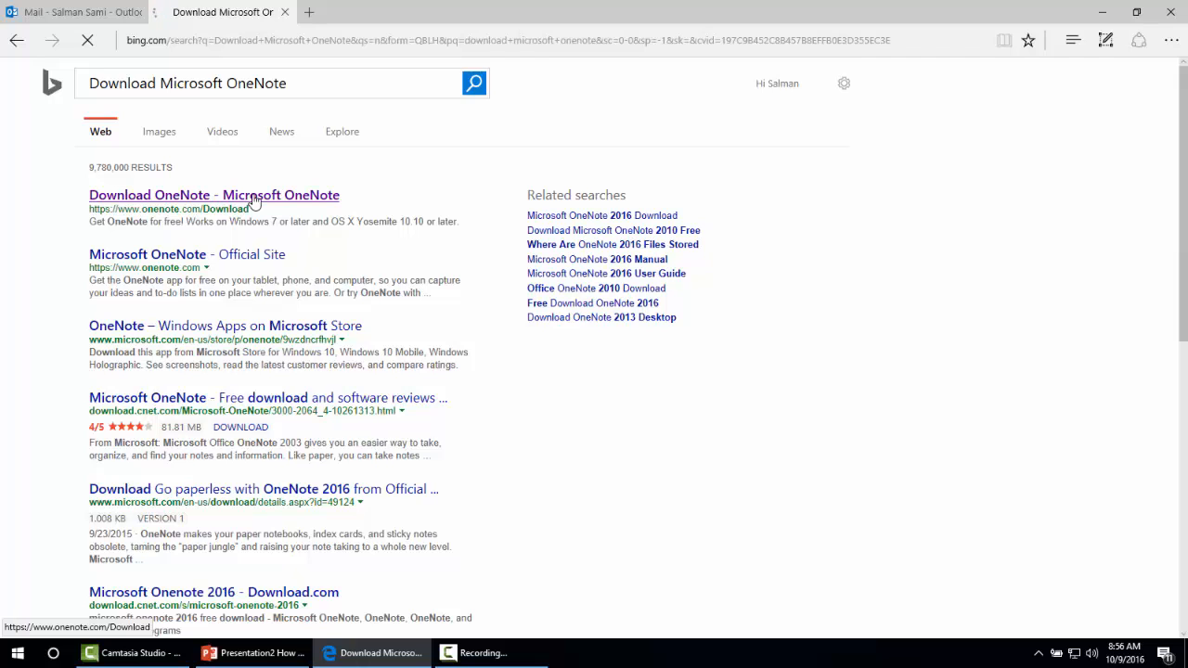
{"action": "left_click", "coordinate": [215, 195]}
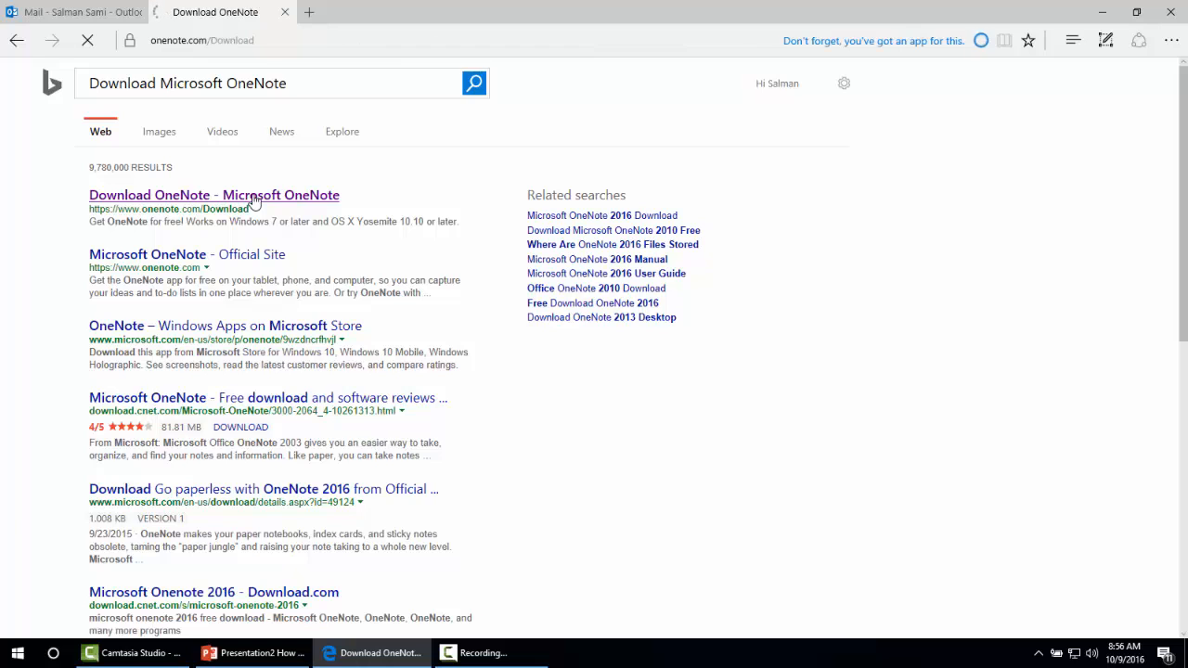
Step: Let onenote.com/Download load, showing OneNote installed on Windows 10 and other platforms
{"action": "left_click", "coordinate": [216, 195]}
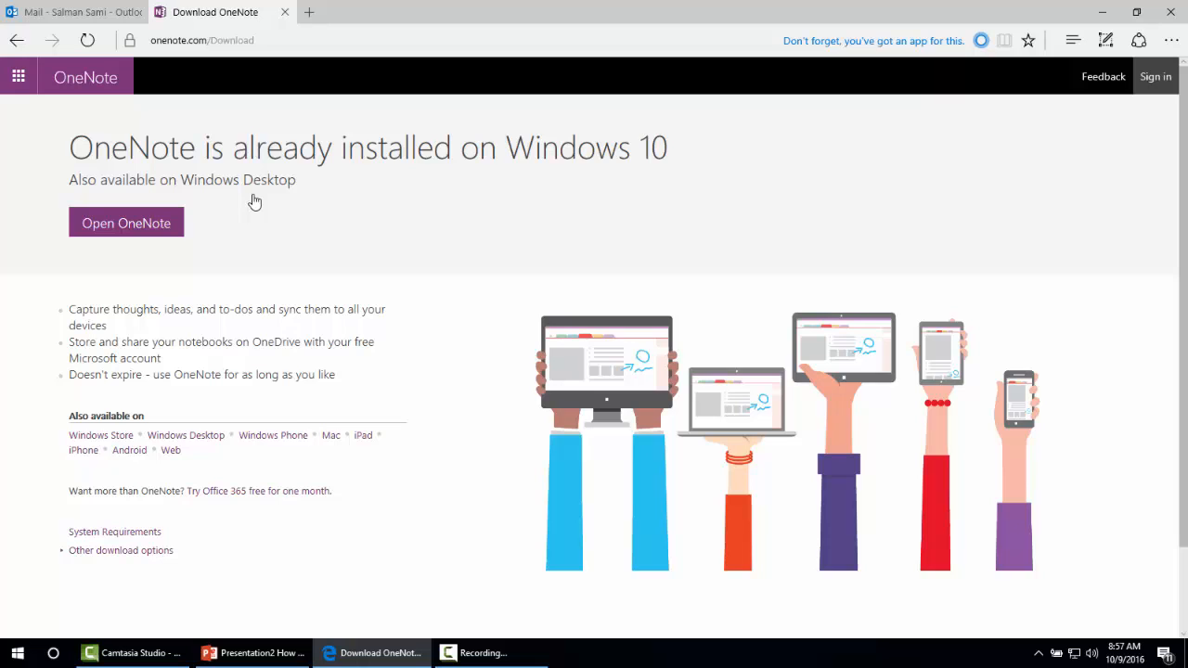
{"action": "mouse_move", "coordinate": [119, 429]}
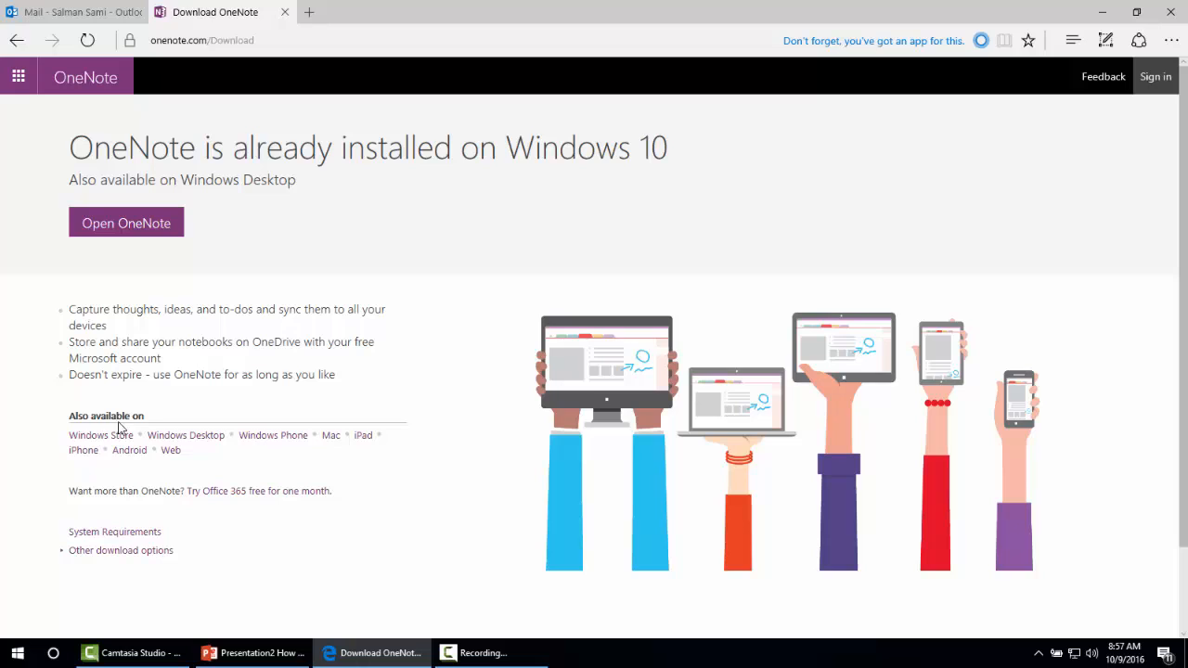
{"action": "mouse_move", "coordinate": [124, 449]}
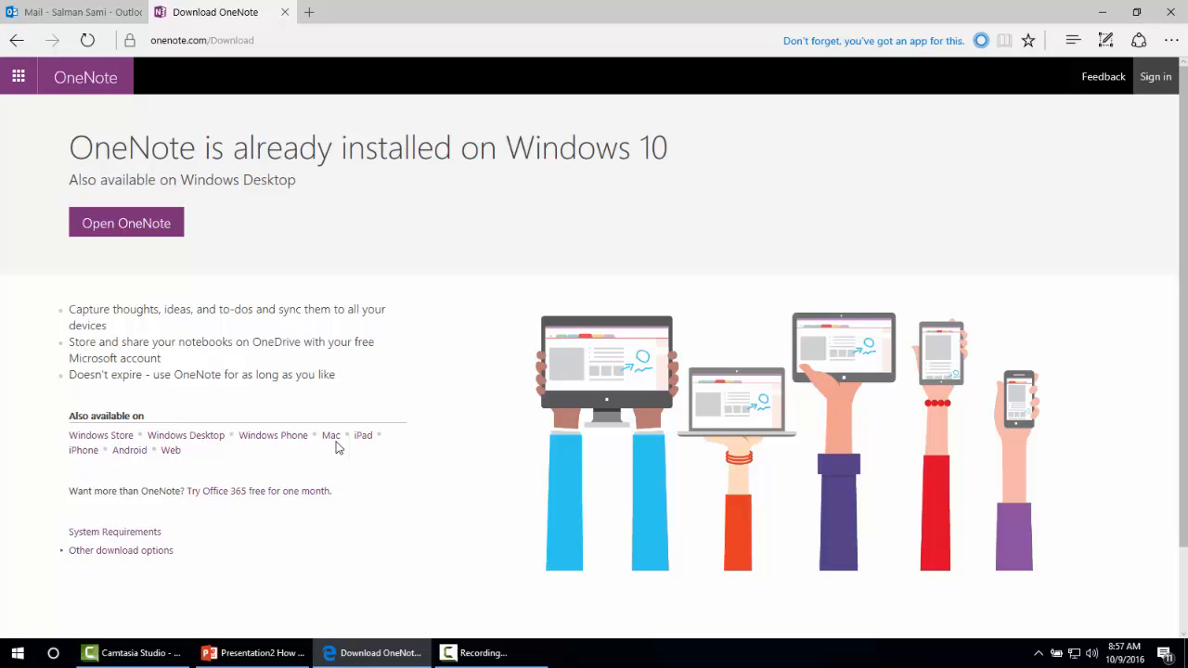
{"action": "mouse_move", "coordinate": [180, 464]}
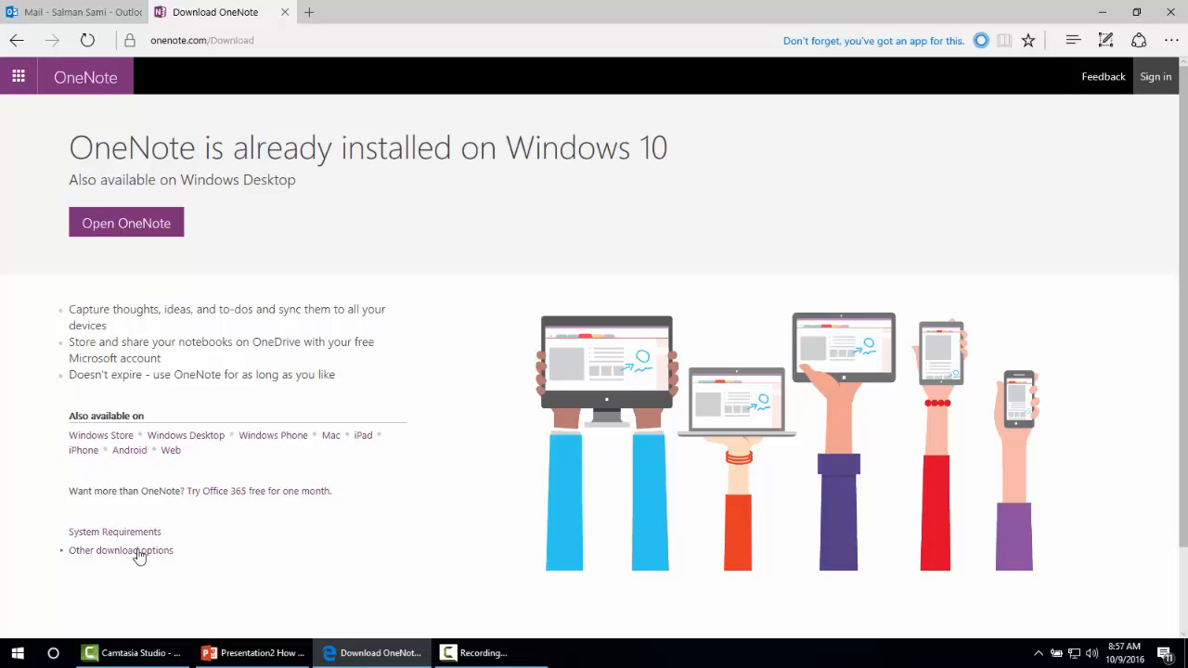
Step: Reveal the other download options, start the Free Download, then cancel the installer download
{"action": "left_click", "coordinate": [121, 549]}
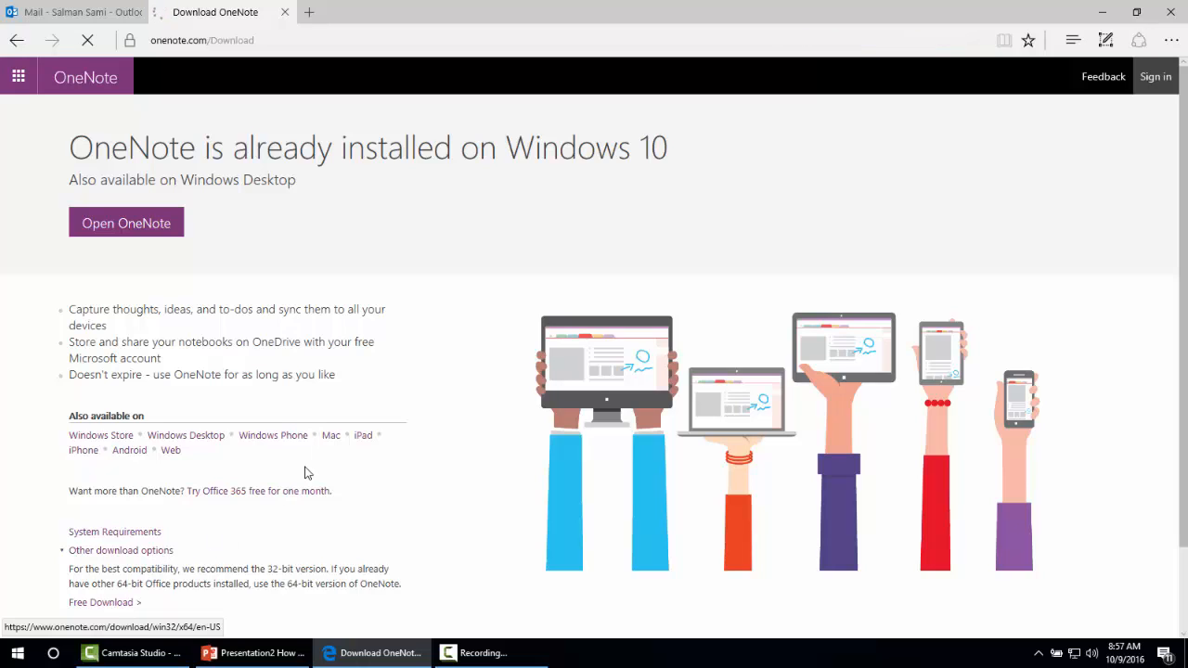
{"action": "mouse_move", "coordinate": [308, 455]}
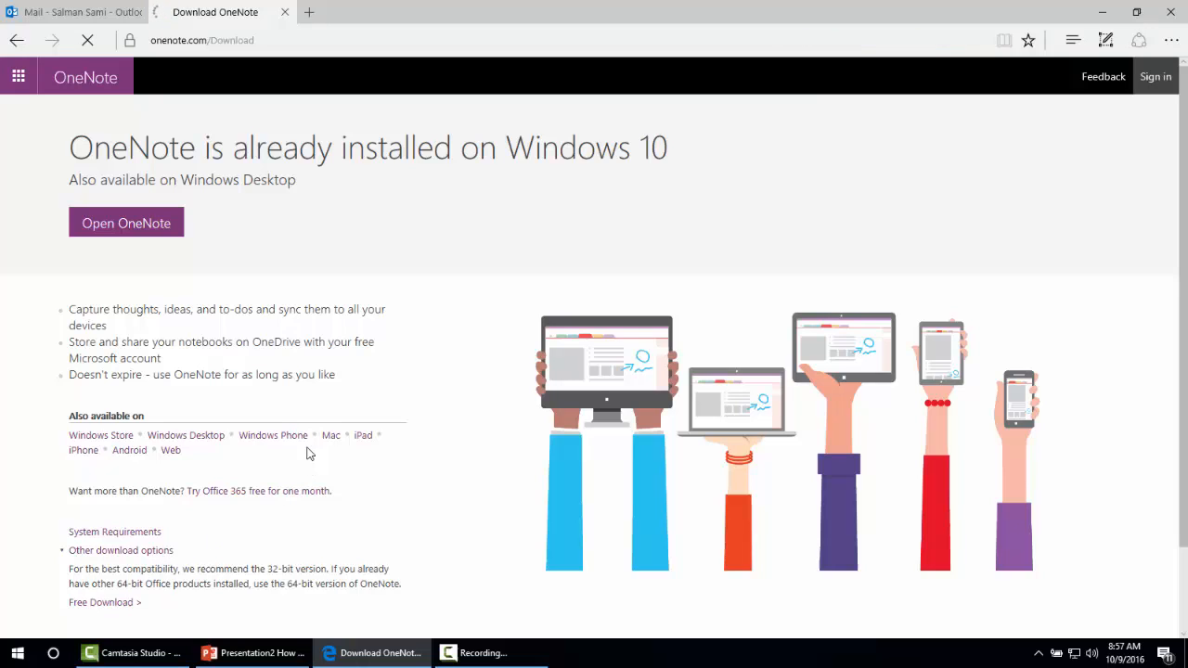
{"action": "left_click", "coordinate": [100, 602]}
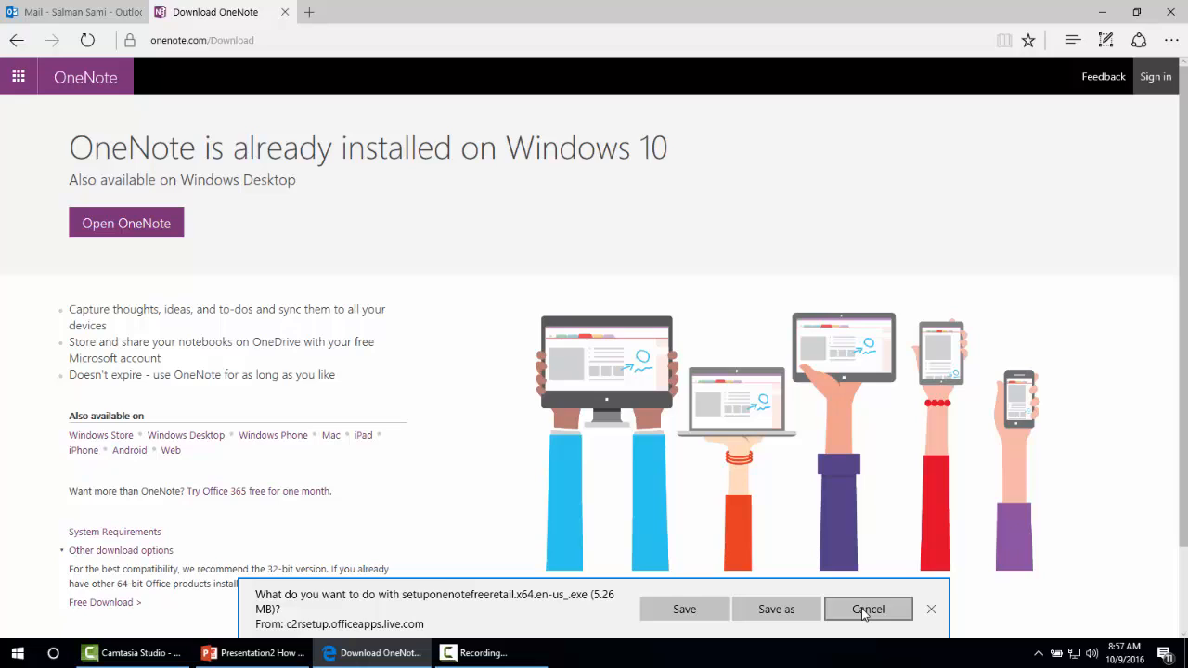
{"action": "left_click", "coordinate": [867, 609]}
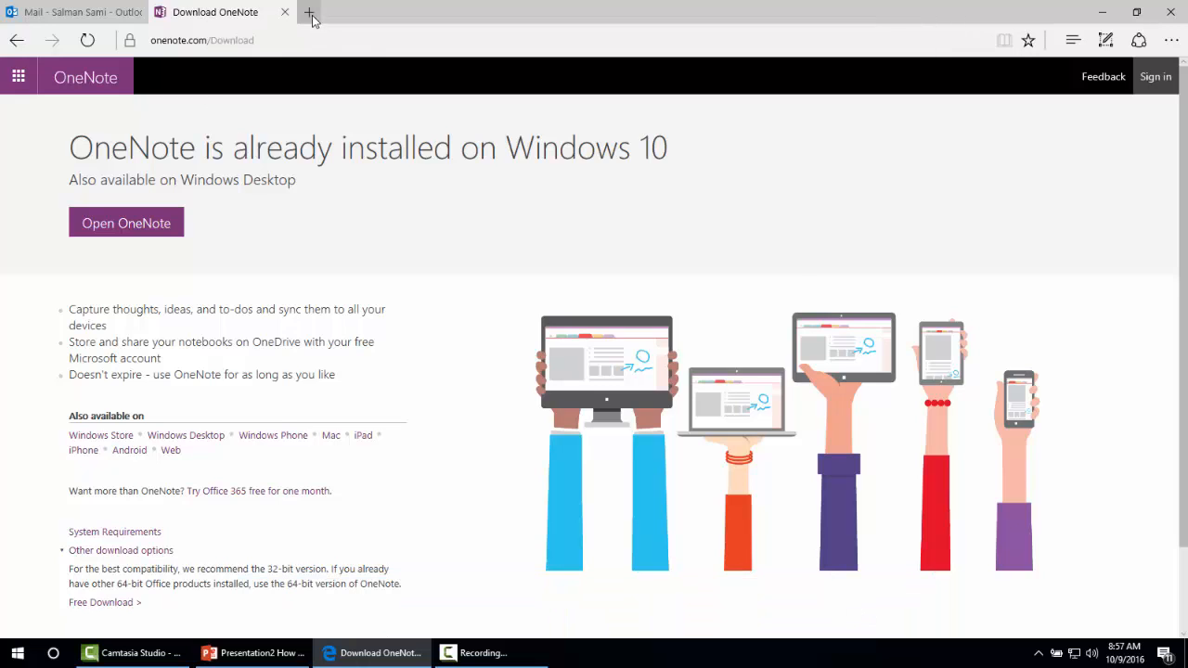
Step: In a new tab, search 'onenote for android' and choose 'OneNote - Android Apps on Google Play'
{"action": "left_click", "coordinate": [308, 11]}
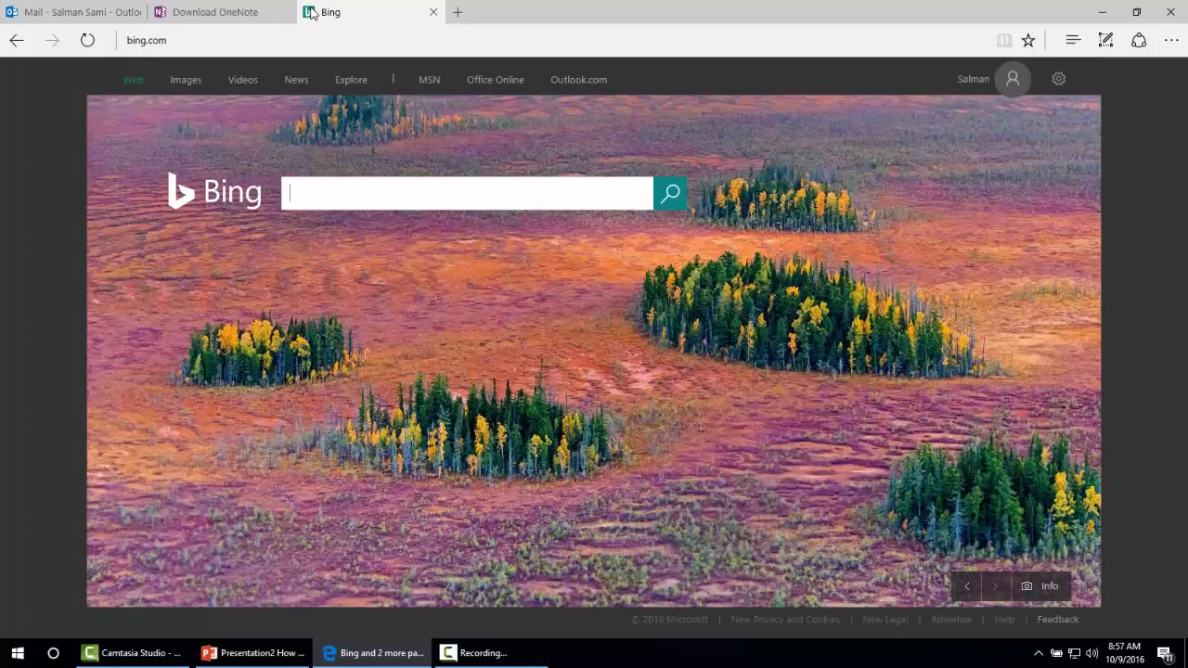
{"action": "type", "text": "OneNote"}
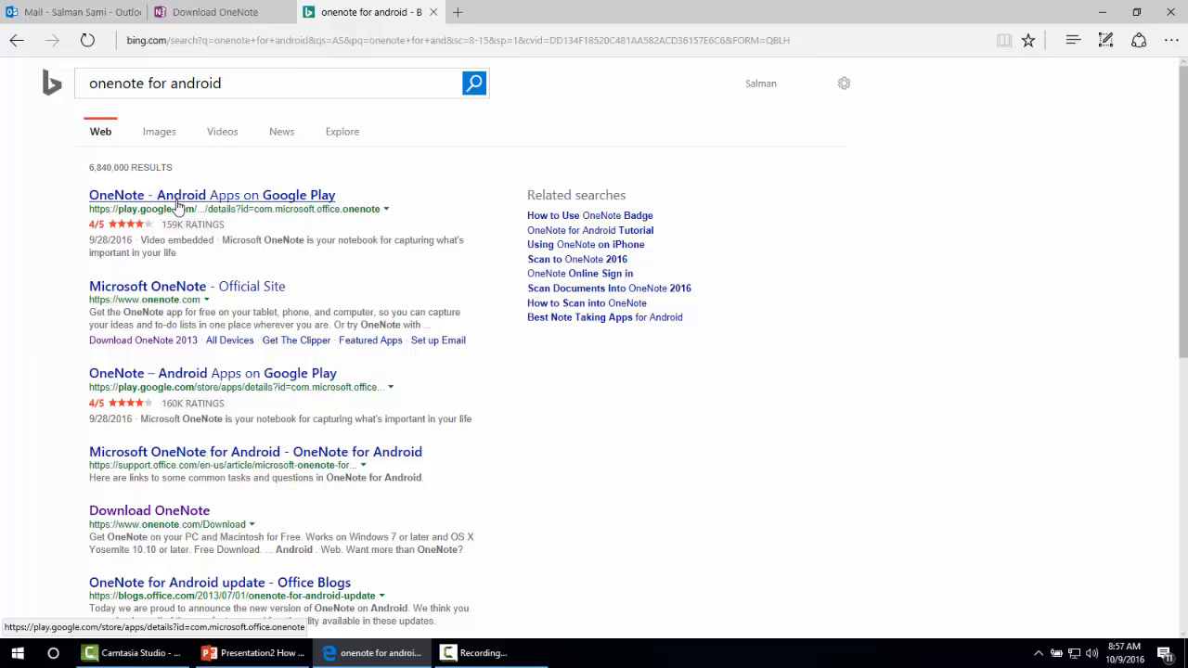
{"action": "mouse_move", "coordinate": [197, 201]}
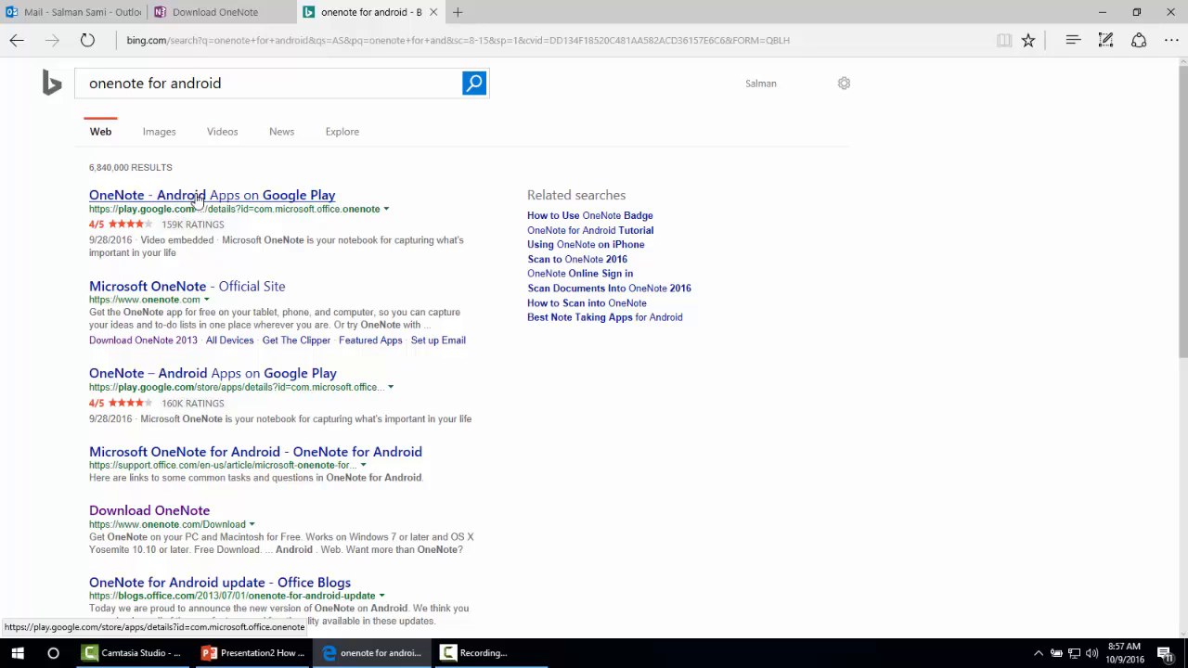
{"action": "left_click", "coordinate": [212, 195]}
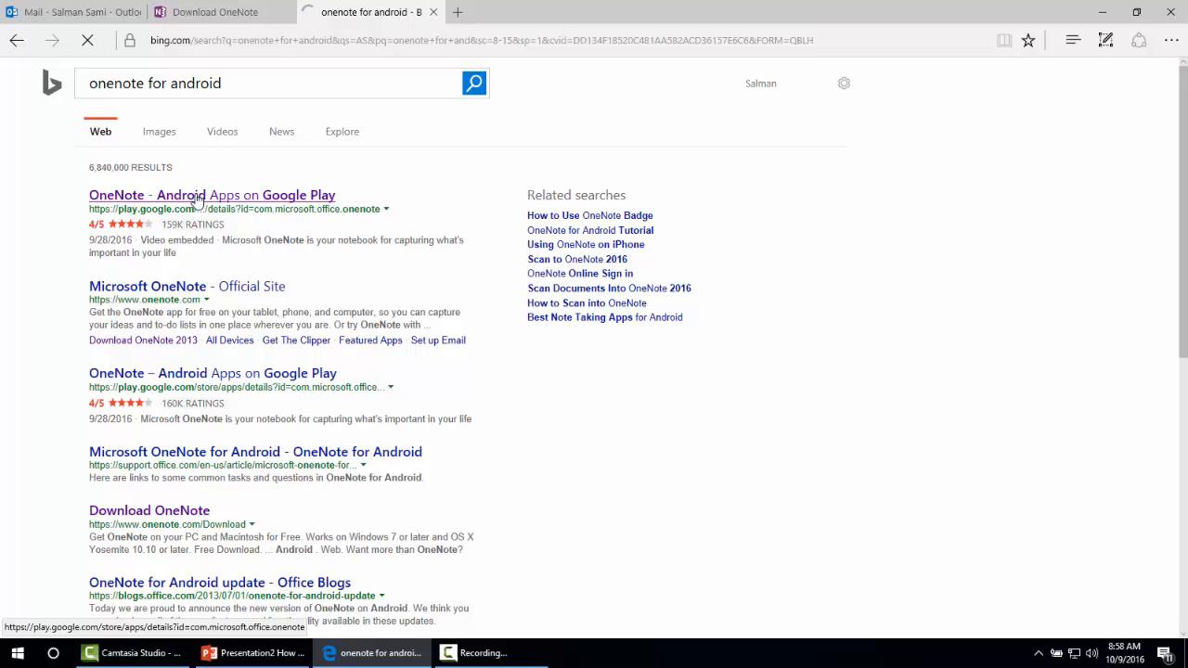
{"action": "left_click", "coordinate": [212, 195]}
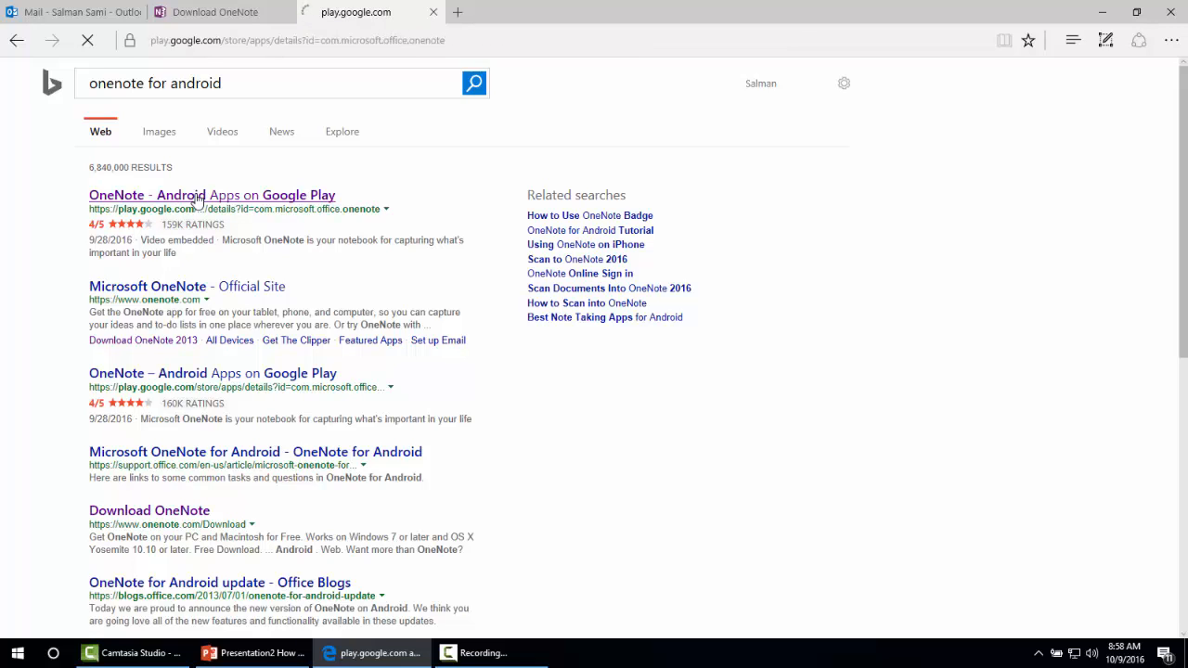
{"action": "left_click", "coordinate": [212, 195]}
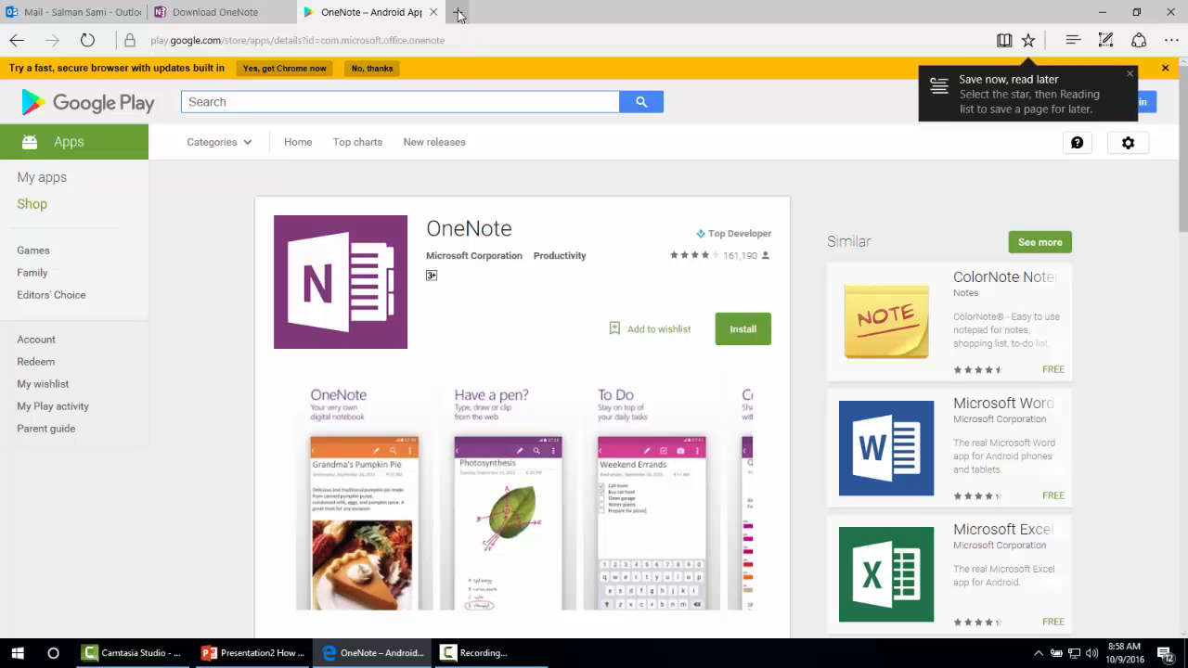
Step: Leave the Google Play OneNote listing open and start a new tab on the Bing home page
{"action": "left_click", "coordinate": [457, 11]}
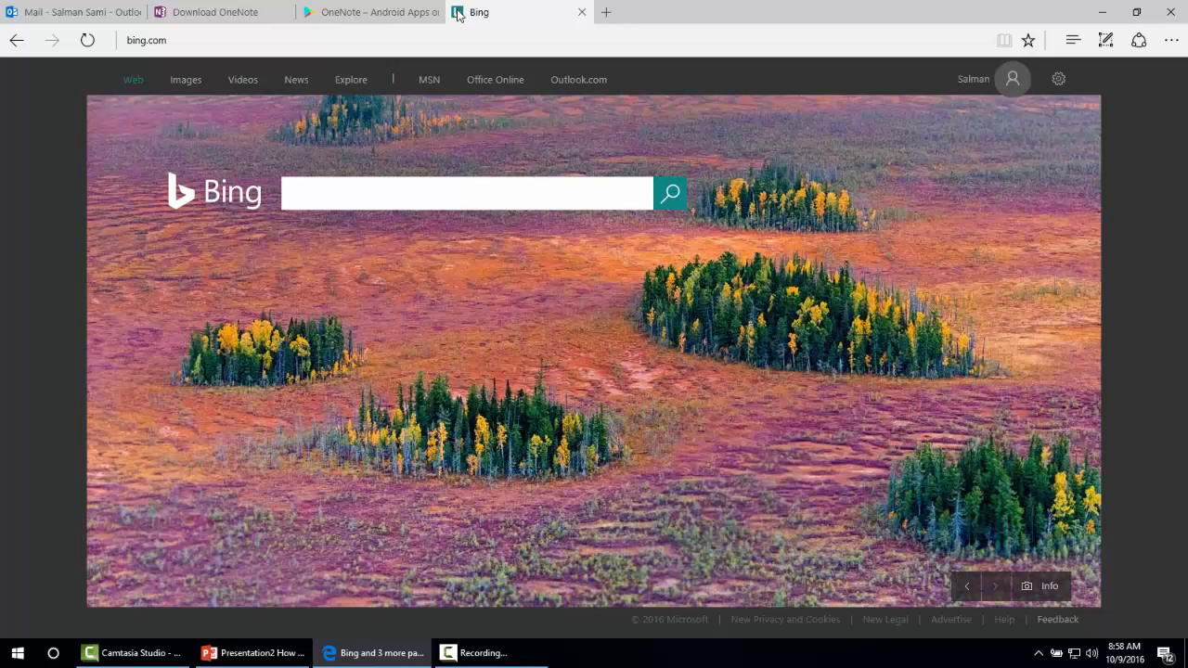
Step: Search Bing for 'Onenote for ios' and choose 'Microsoft OneNote on the App Store - itunes.apple.com'
{"action": "type", "text": "oN"}
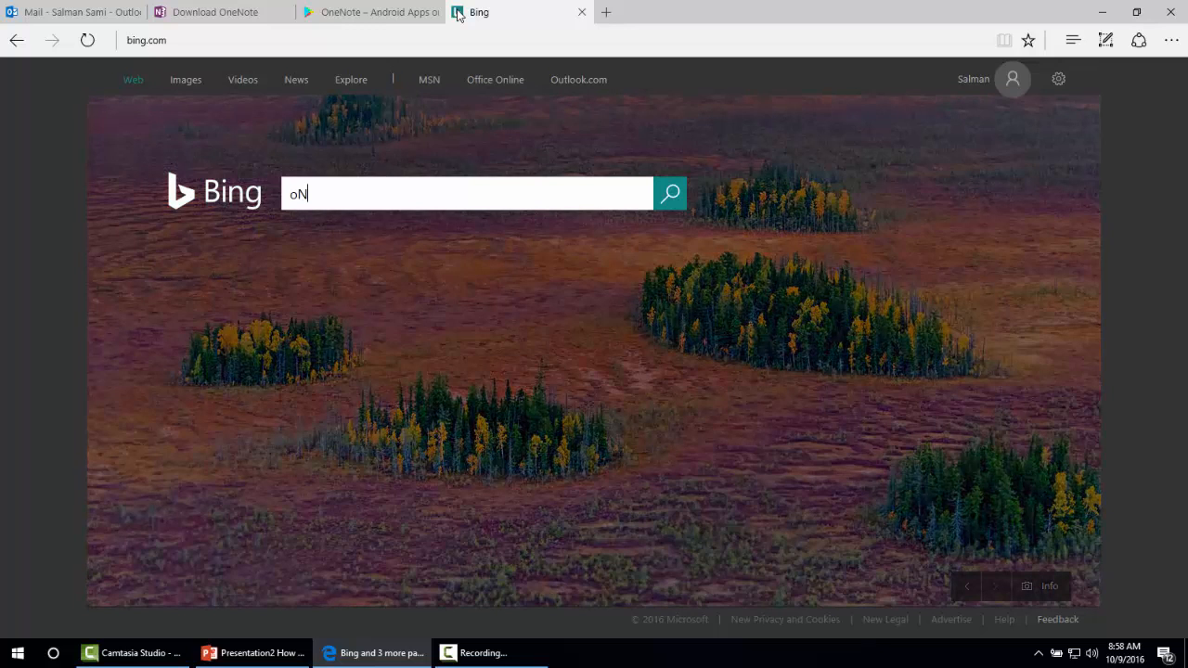
{"action": "type", "text": "E"}
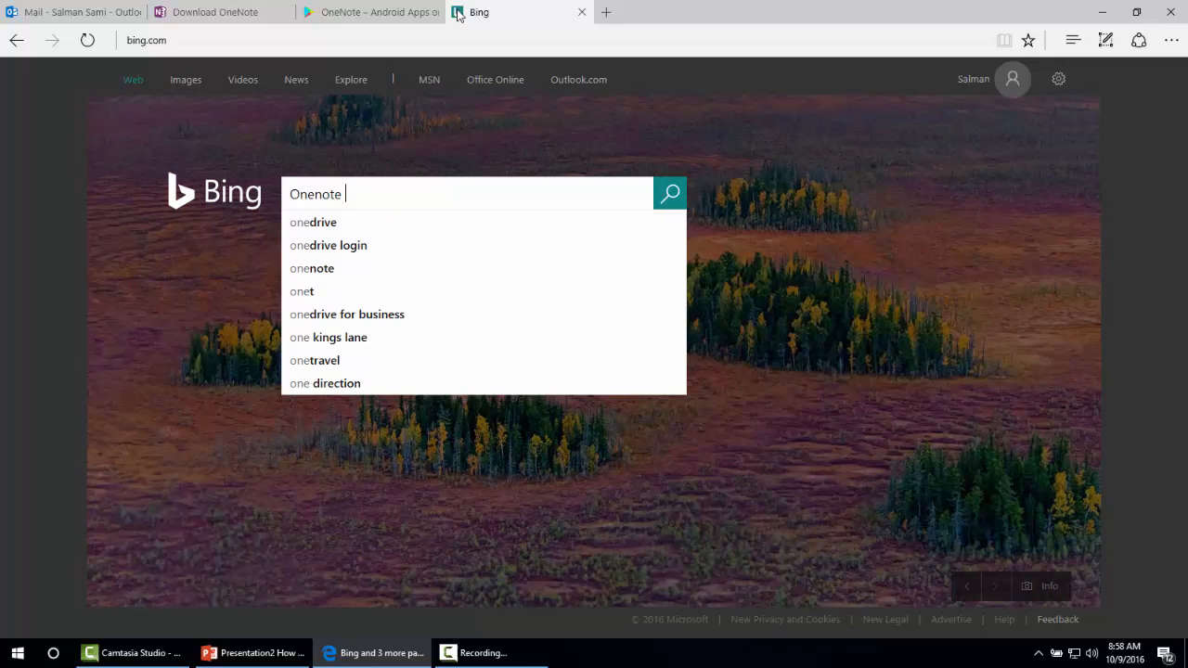
{"action": "type", "text": "for ios"}
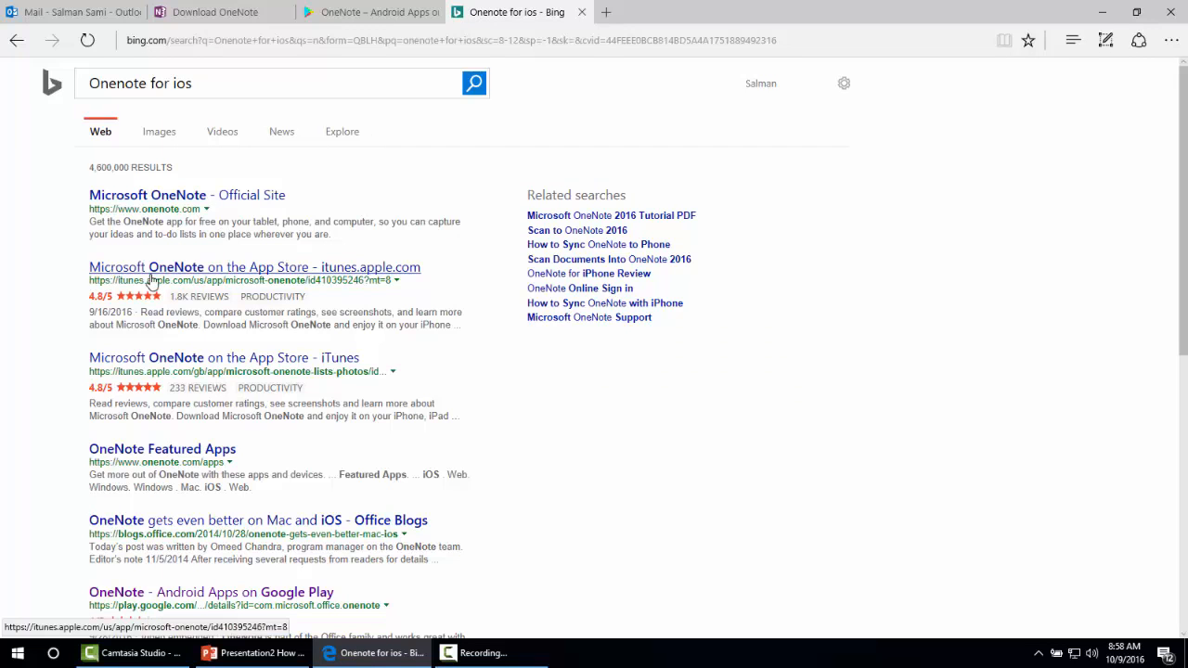
{"action": "mouse_move", "coordinate": [195, 274]}
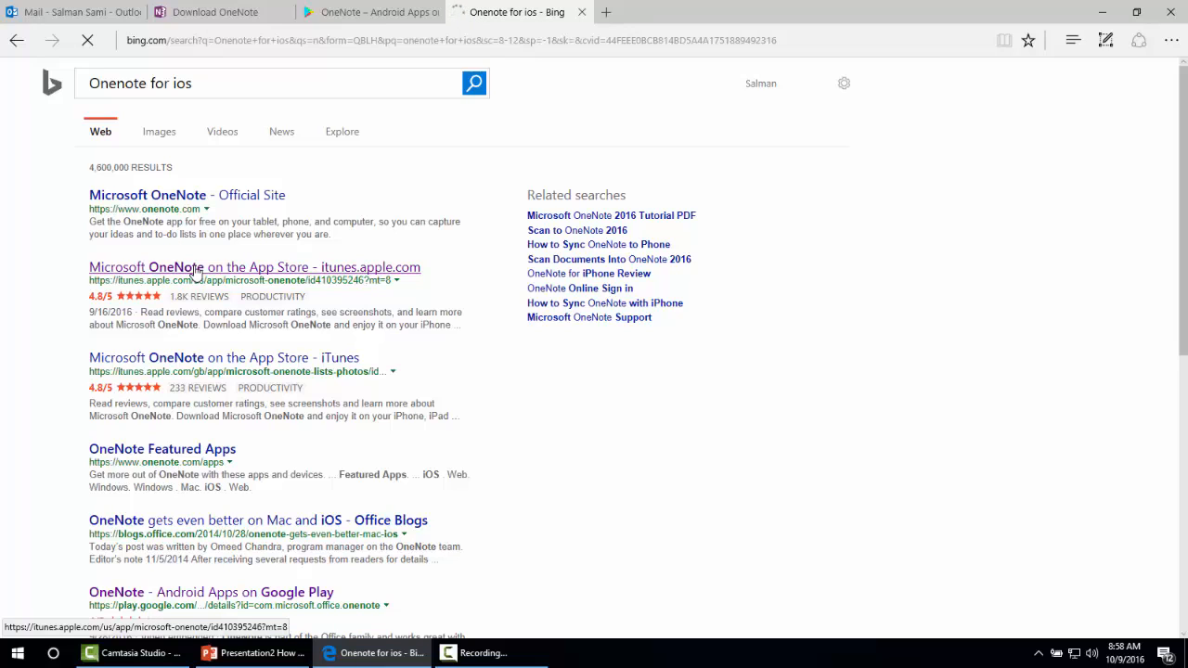
{"action": "left_click", "coordinate": [253, 267]}
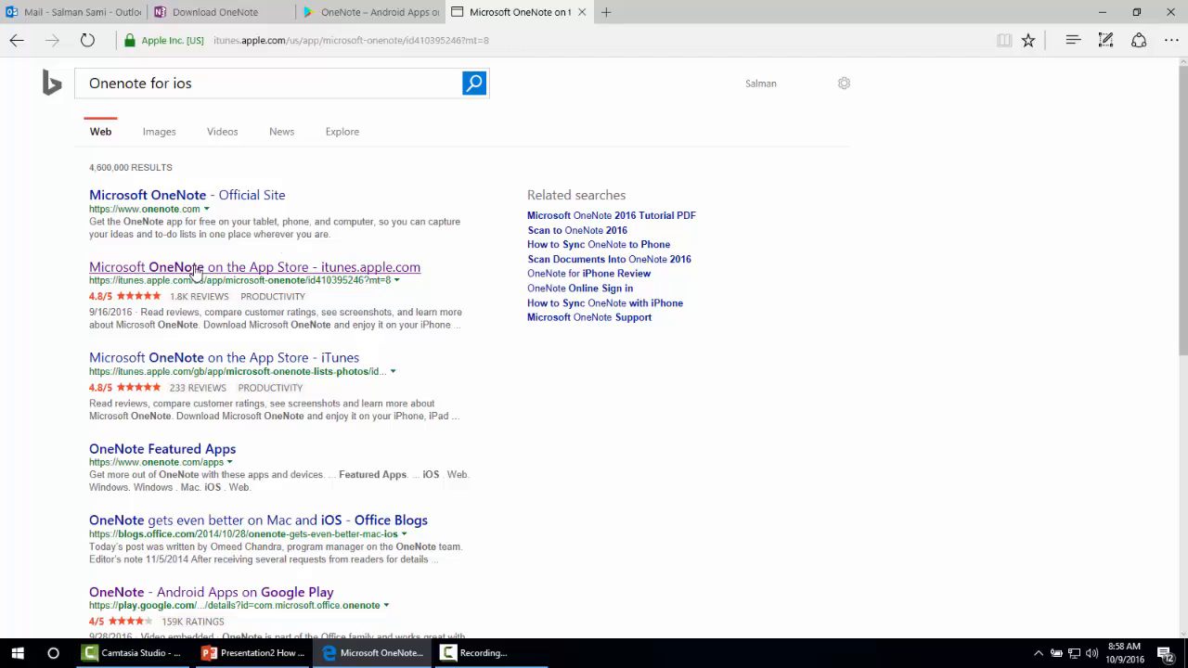
{"action": "mouse_move", "coordinate": [380, 171]}
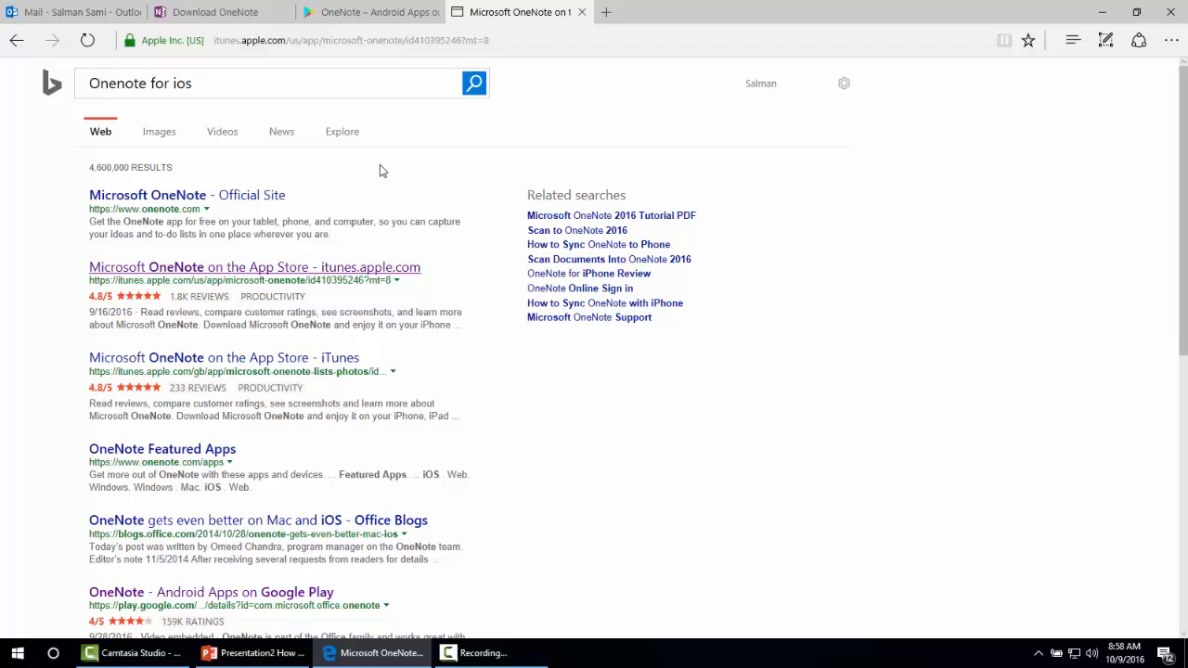
Step: View the iTunes Preview OneNote page for iPhone and iPad, then return to the Outlook Mail tab
{"action": "left_click", "coordinate": [252, 267]}
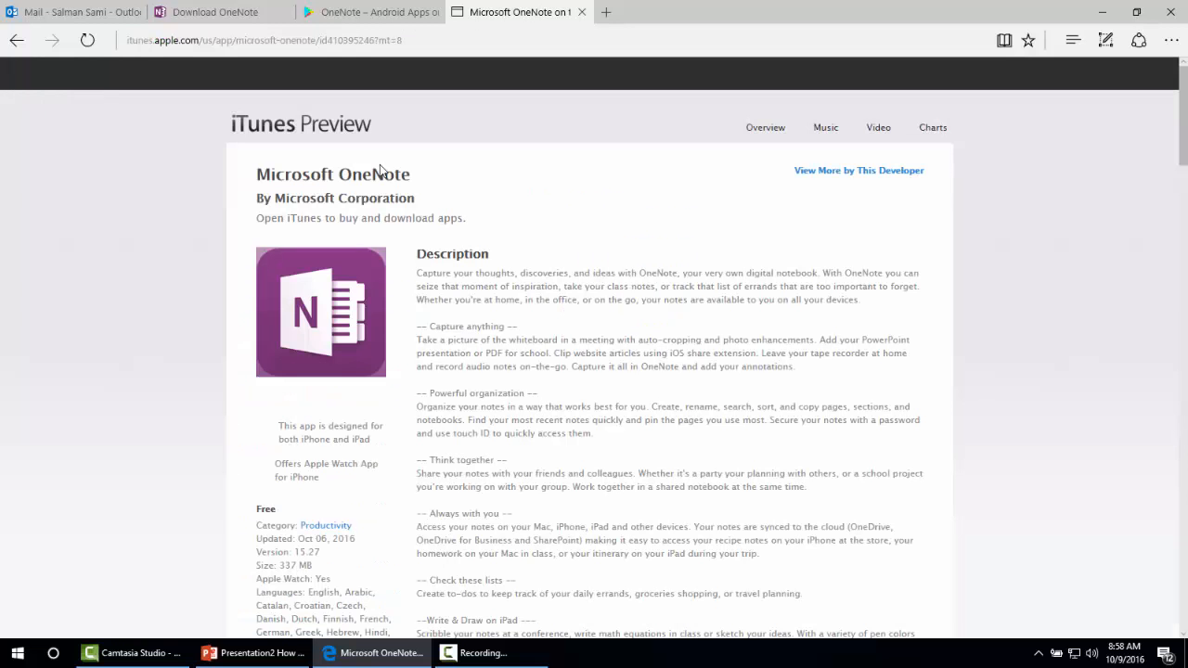
{"action": "mouse_move", "coordinate": [286, 143]}
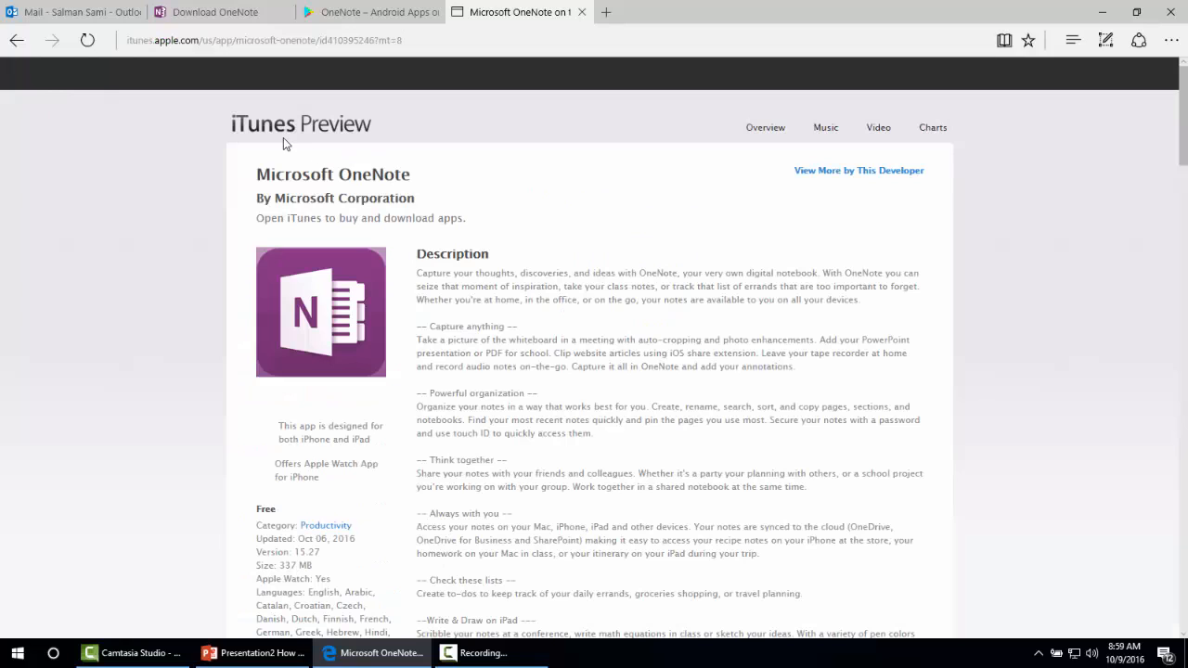
{"action": "mouse_move", "coordinate": [491, 204]}
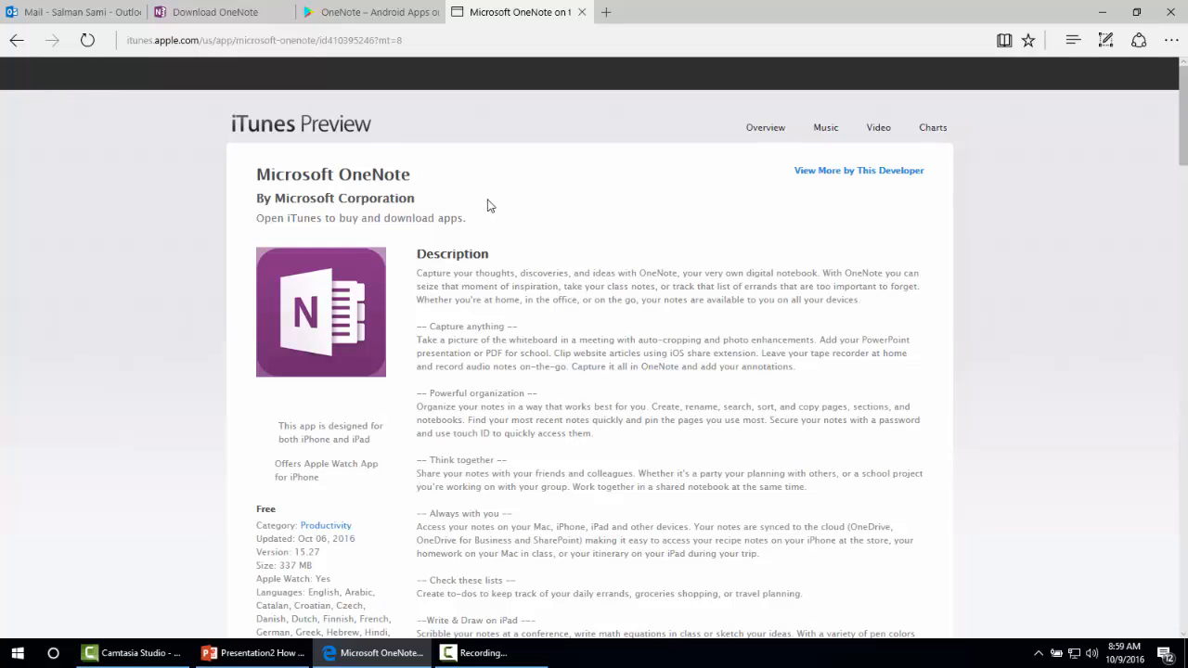
{"action": "mouse_move", "coordinate": [444, 202]}
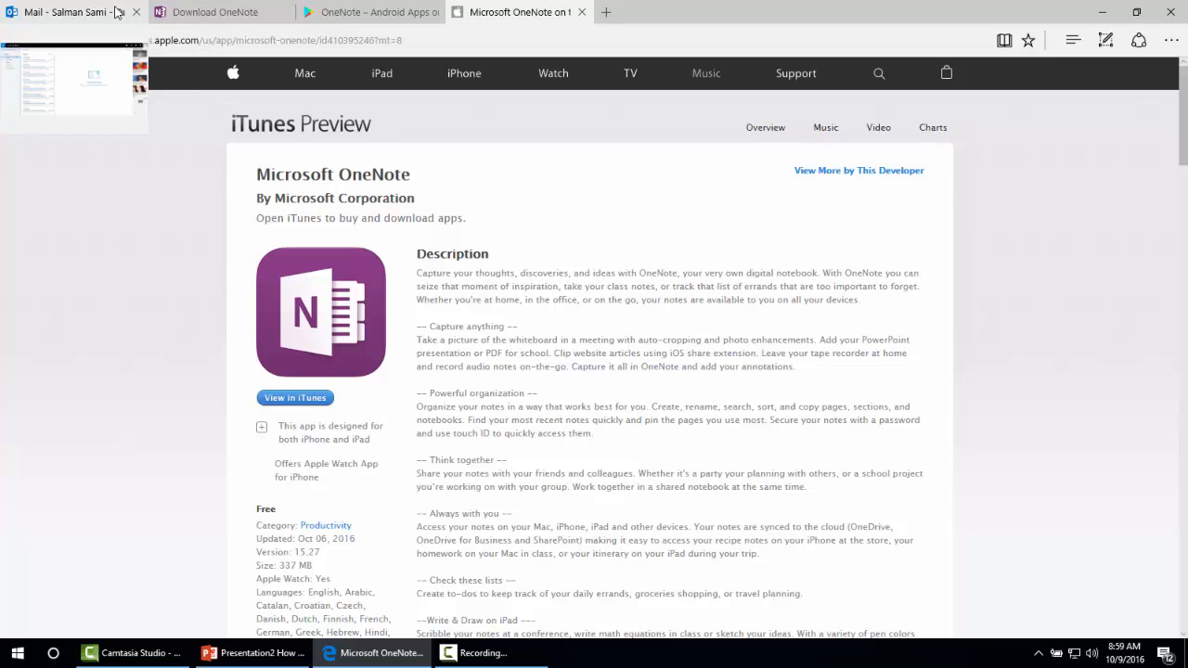
{"action": "left_click", "coordinate": [65, 12]}
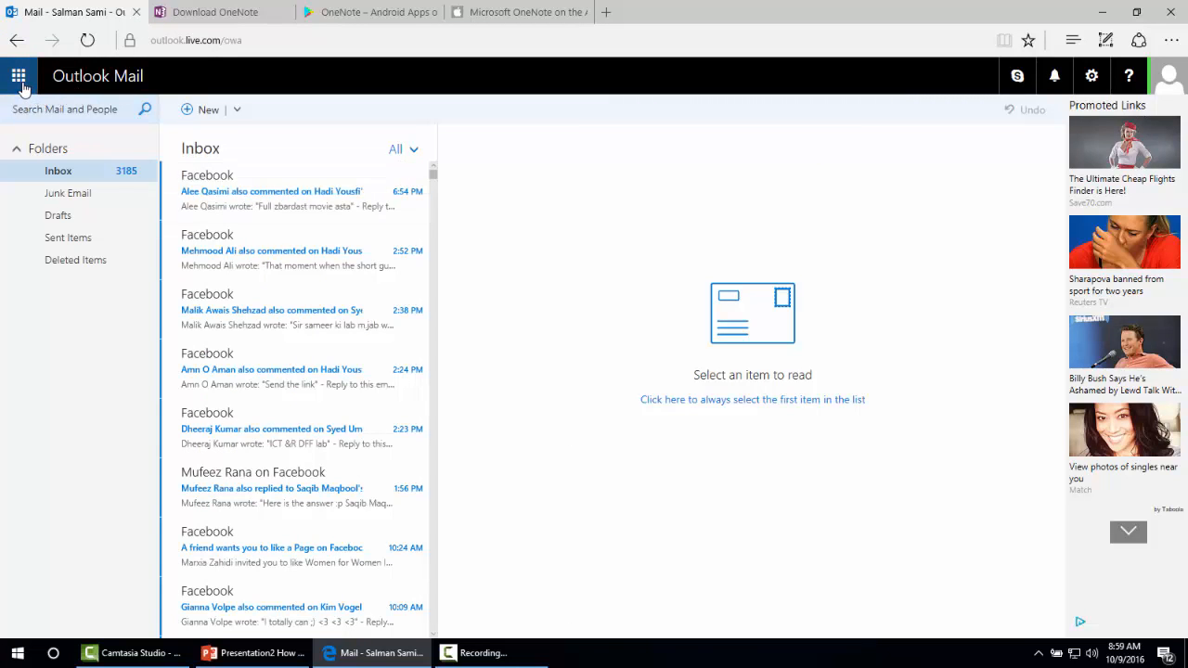
Step: From the Outlook Mail app launcher, choose the OneNote tile to start OneNote Online
{"action": "left_click", "coordinate": [19, 76]}
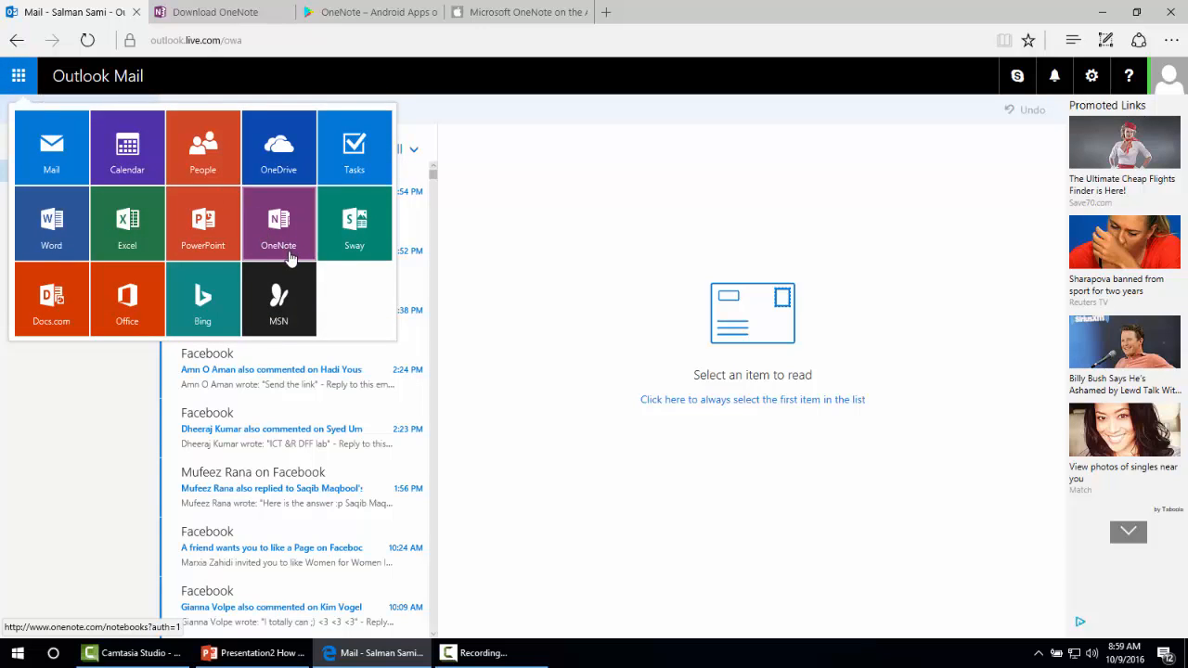
{"action": "left_click", "coordinate": [278, 223]}
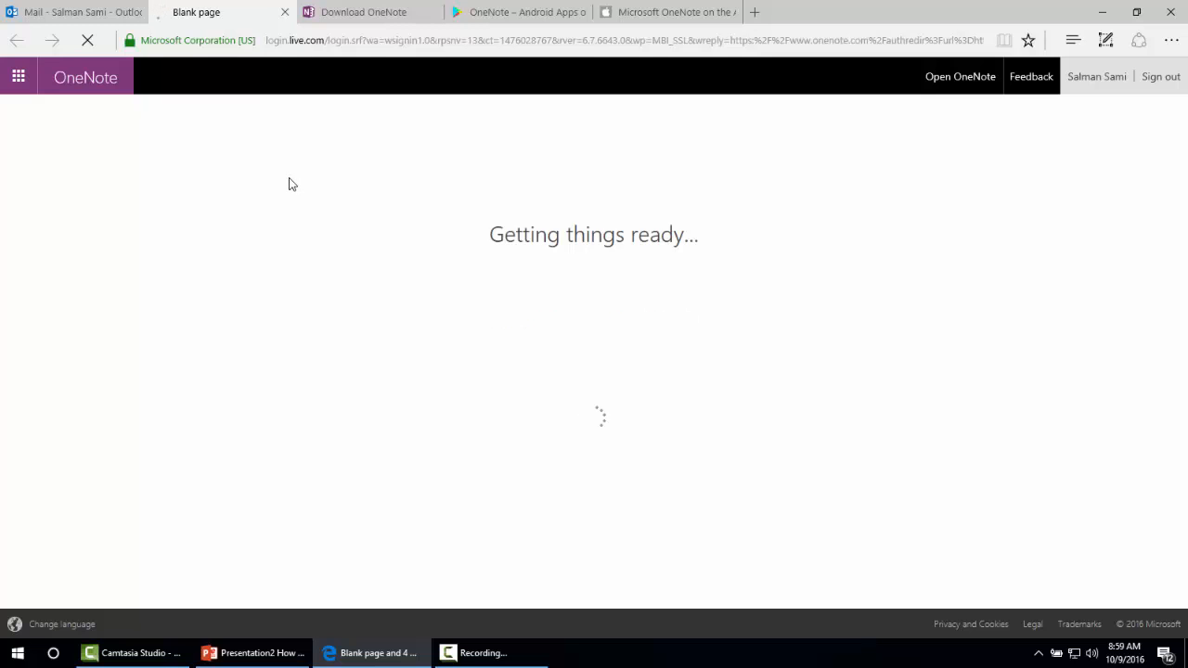
{"action": "mouse_move", "coordinate": [481, 320]}
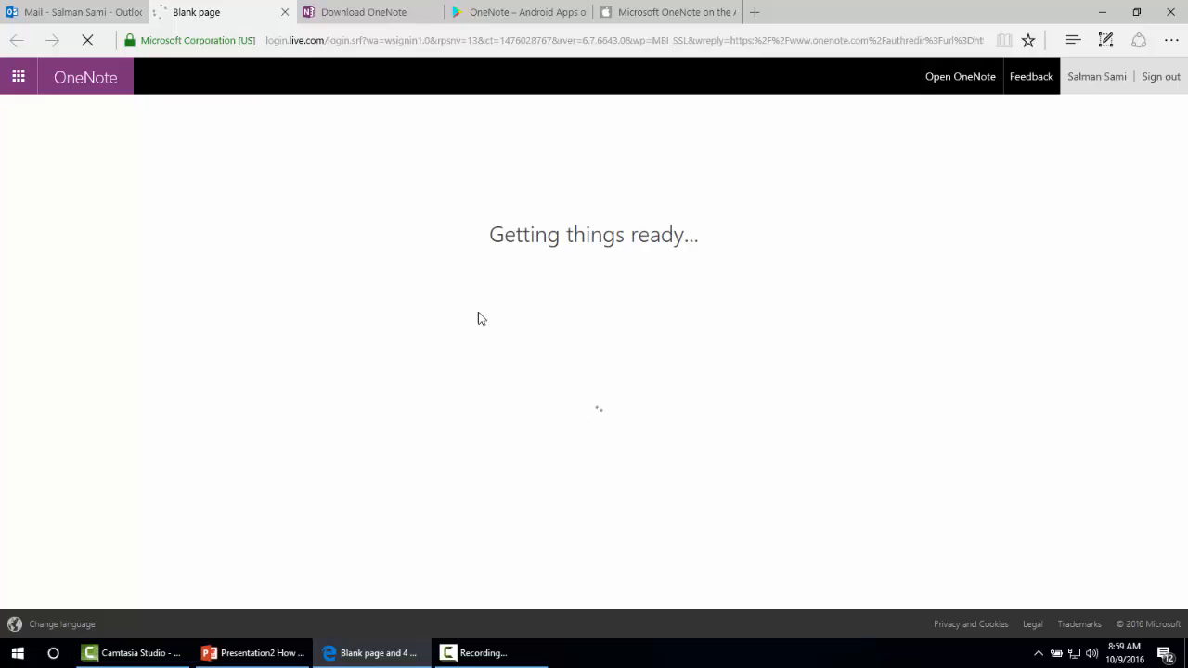